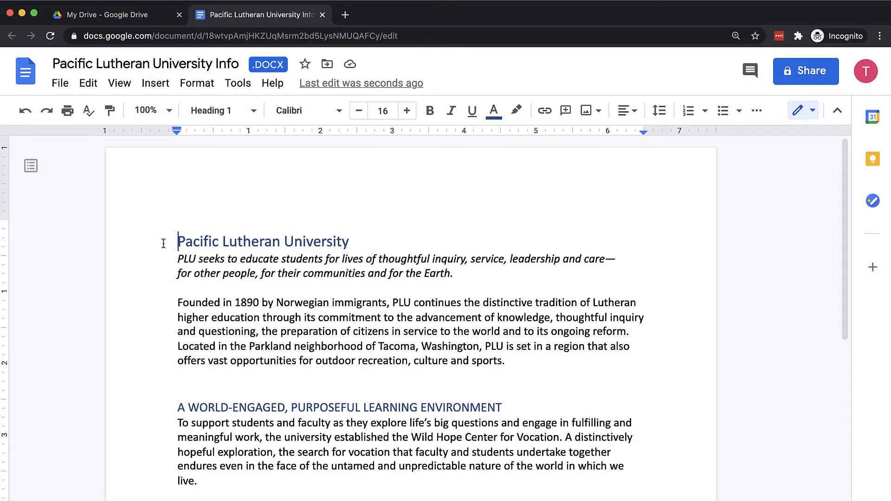
mouse_move(183, 395)
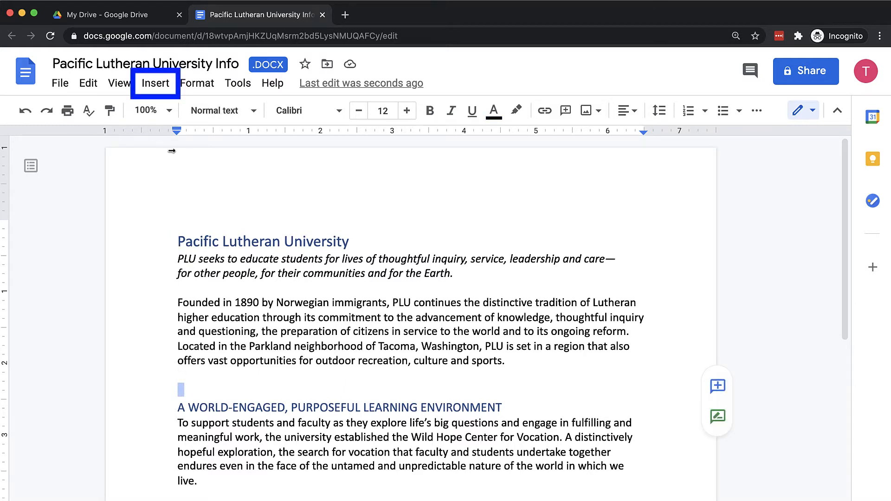
Step: Place the cursor on the blank line above the second heading and show image sources
left_click(156, 83)
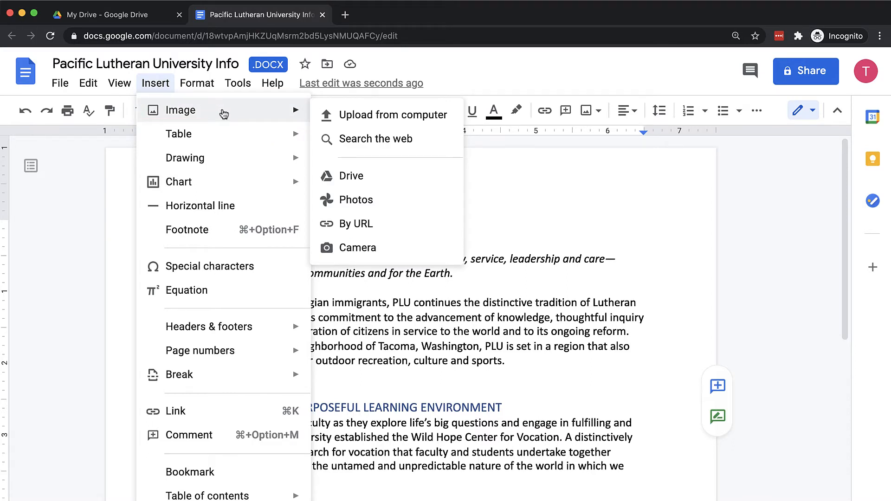
mouse_move(392, 115)
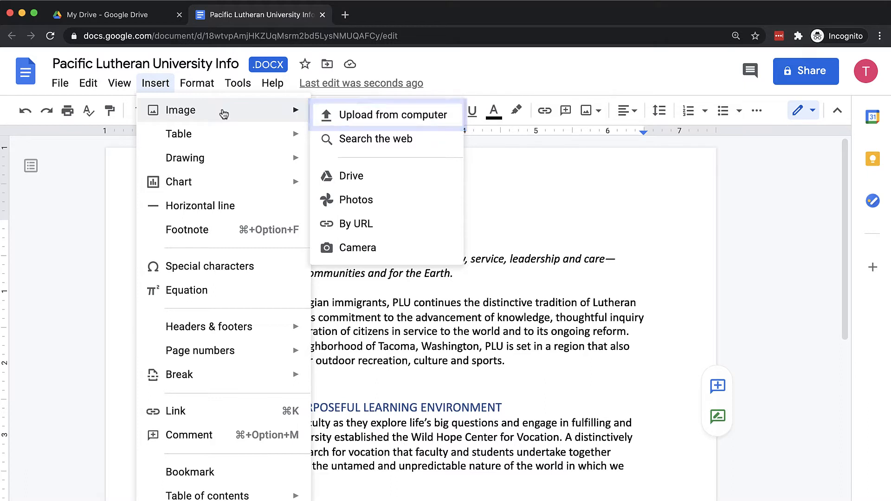
mouse_move(387, 139)
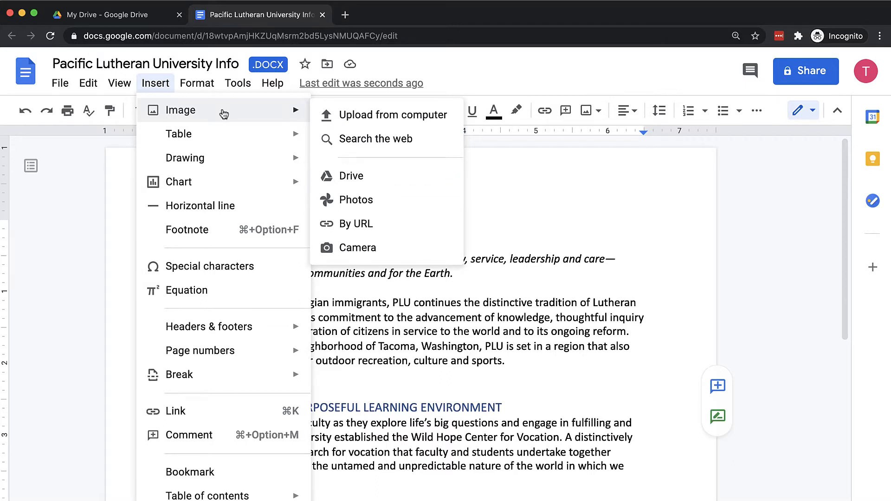
mouse_move(356, 200)
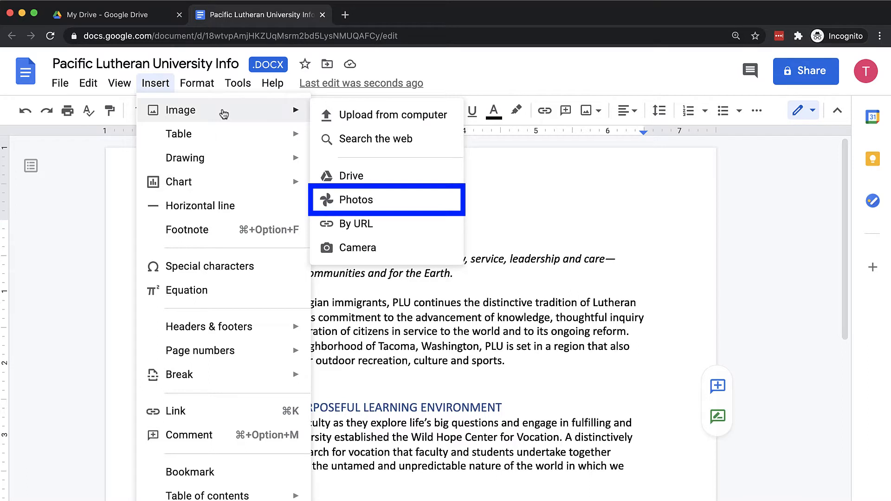
mouse_move(357, 223)
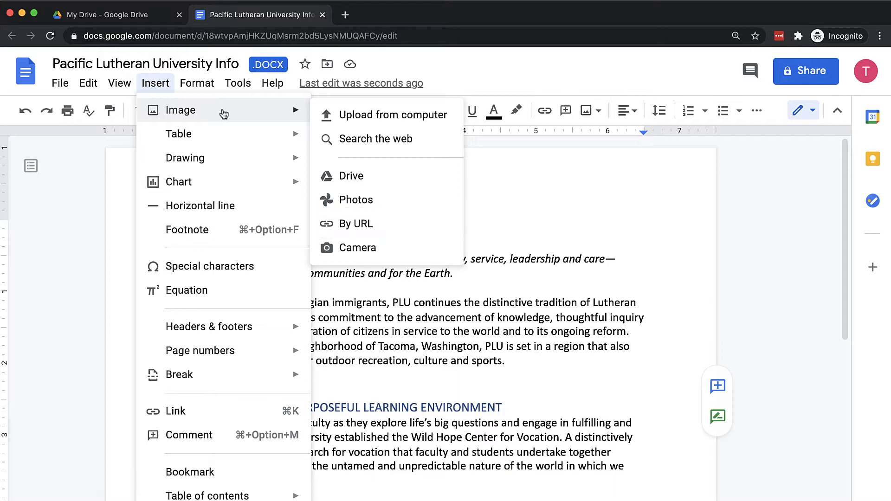
mouse_move(358, 248)
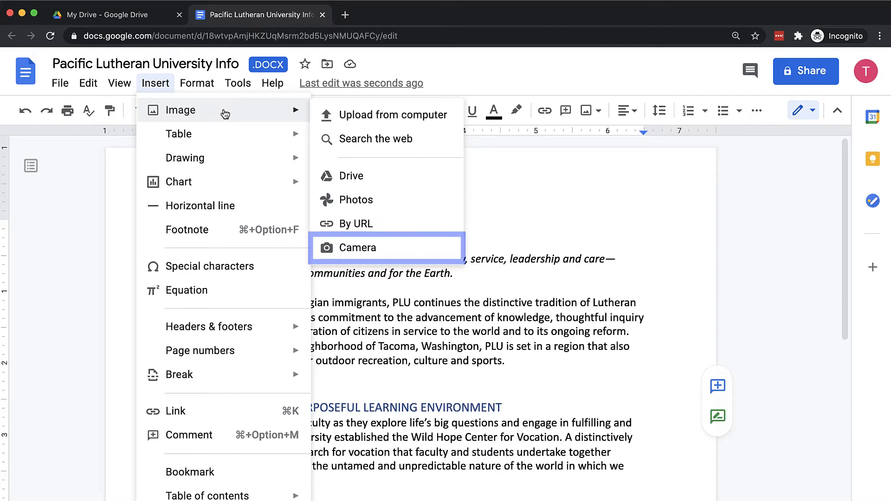
Step: Upload LutesLogo.jpg from the computer into the document below the opening paragraphs
left_click(357, 247)
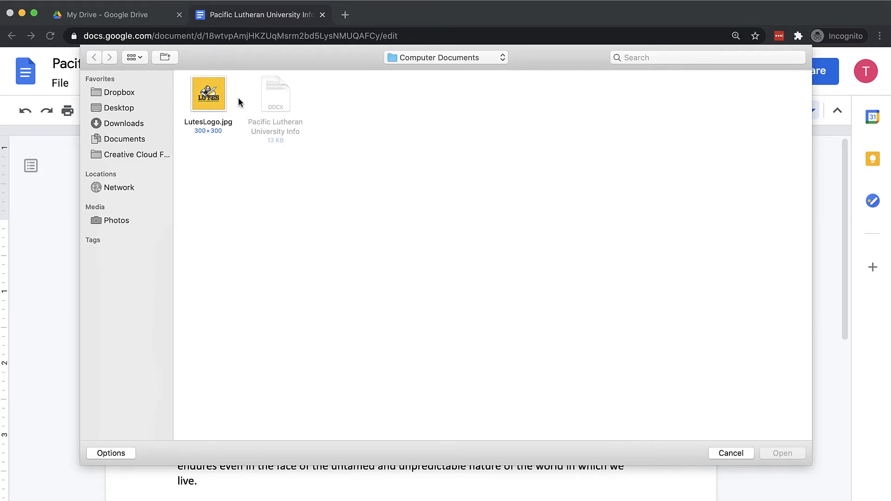
left_click(208, 93)
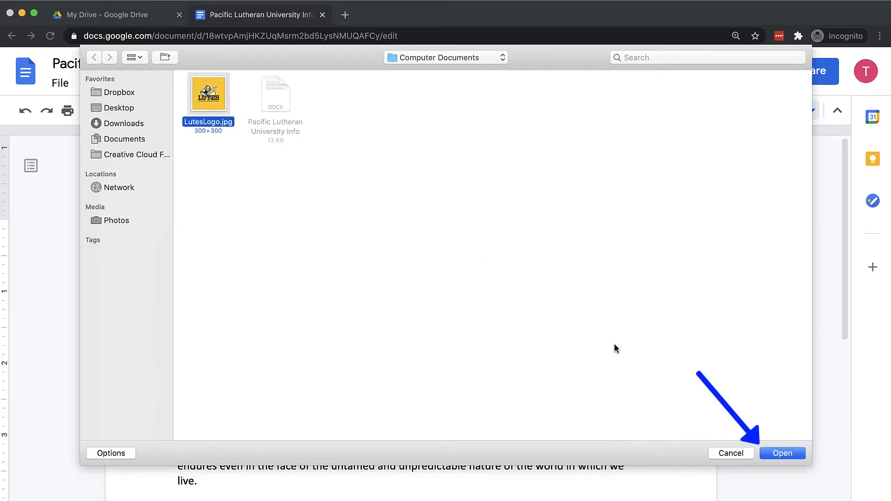
left_click(783, 453)
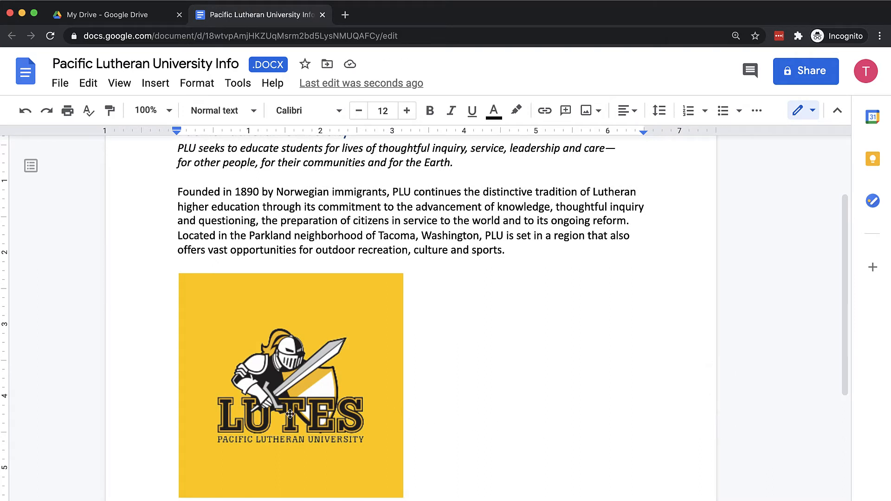
Step: Select the Lutes logo image and shrink it to a much smaller size
left_click(290, 386)
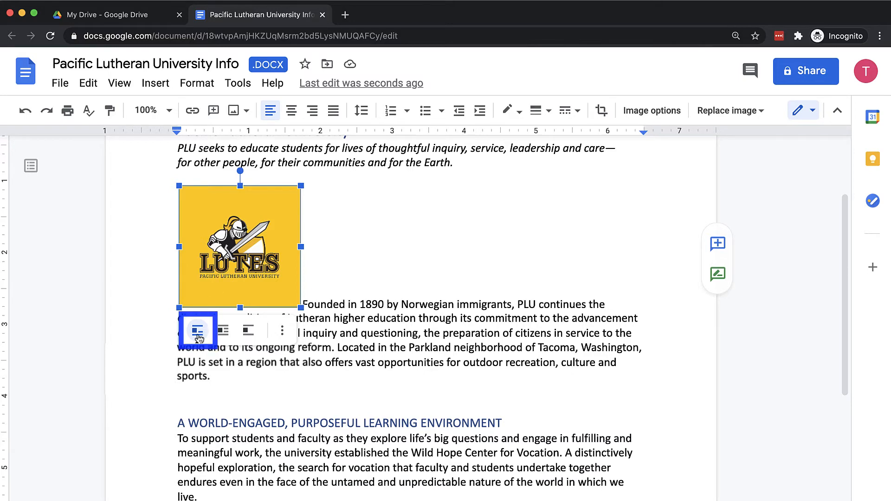
Step: Set the logo's text wrapping to Break text so the paragraph sits below it
left_click(221, 330)
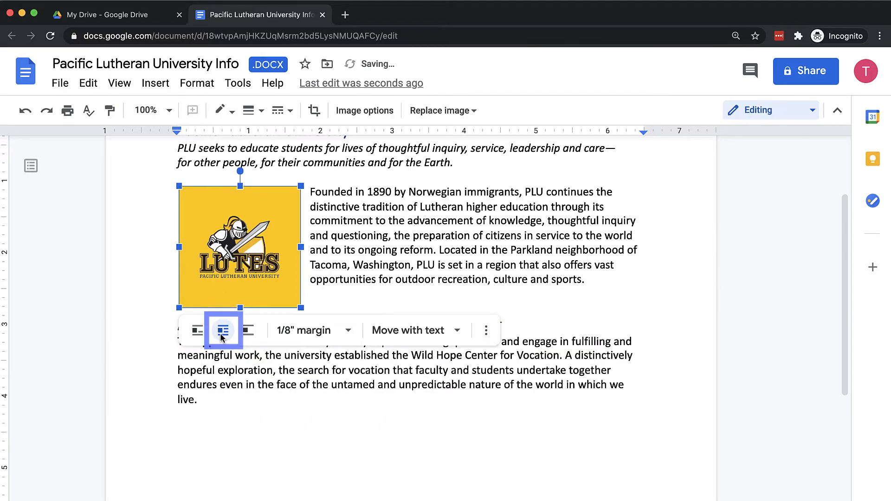
left_click(247, 330)
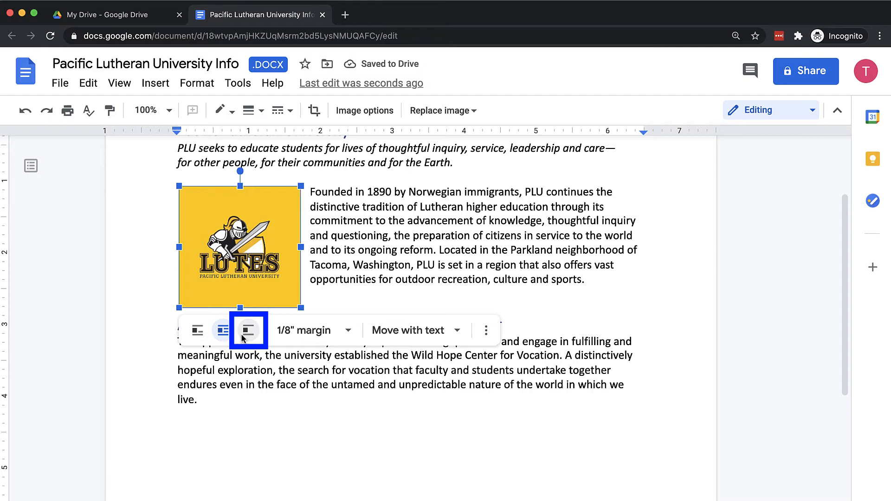
left_click(248, 330)
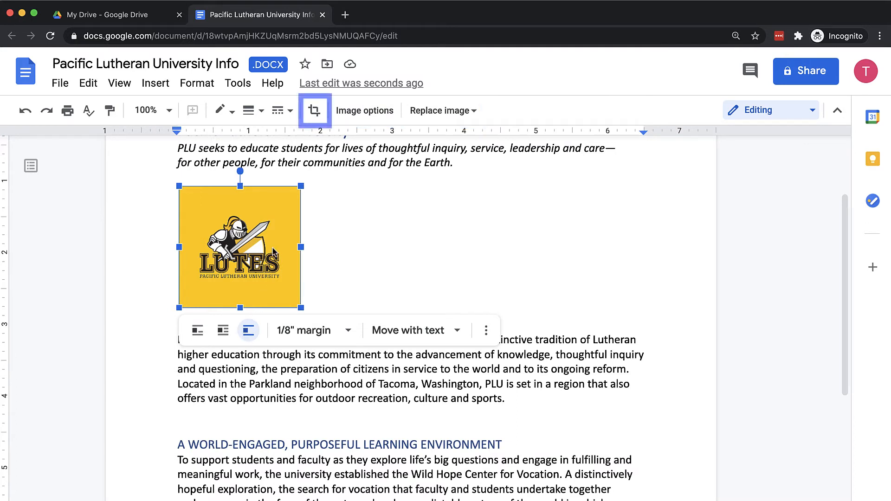
Step: Crop the yellow border off the Lutes logo and reselect the cropped image
left_click(314, 110)
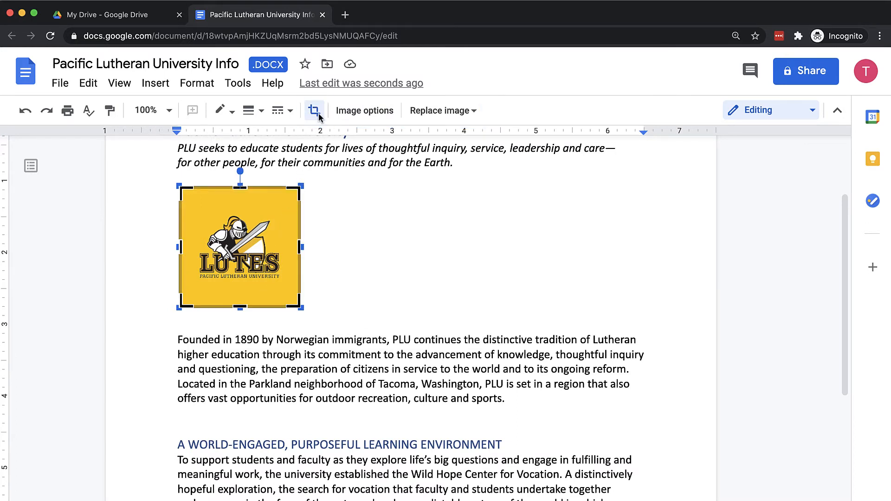
left_click(314, 110)
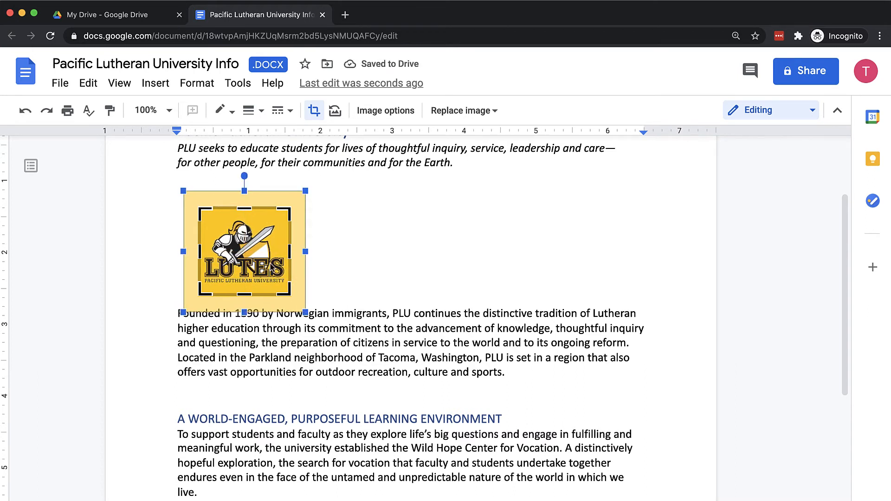
left_click(329, 265)
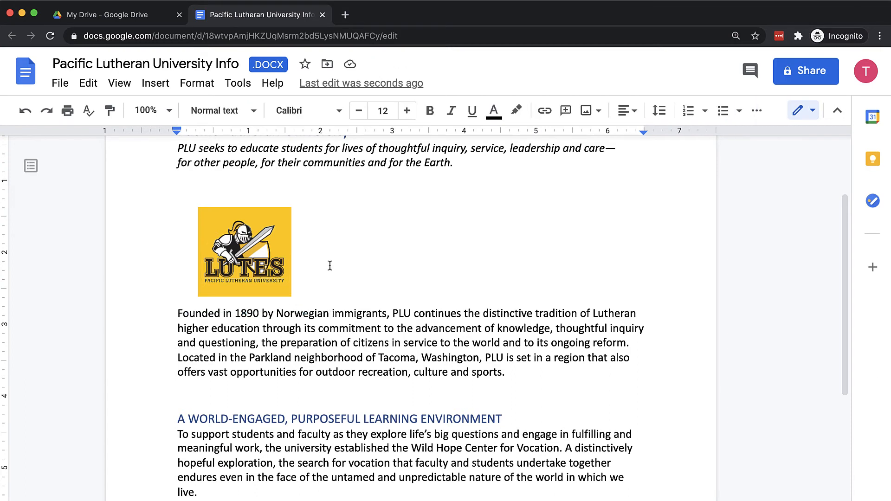
left_click(244, 251)
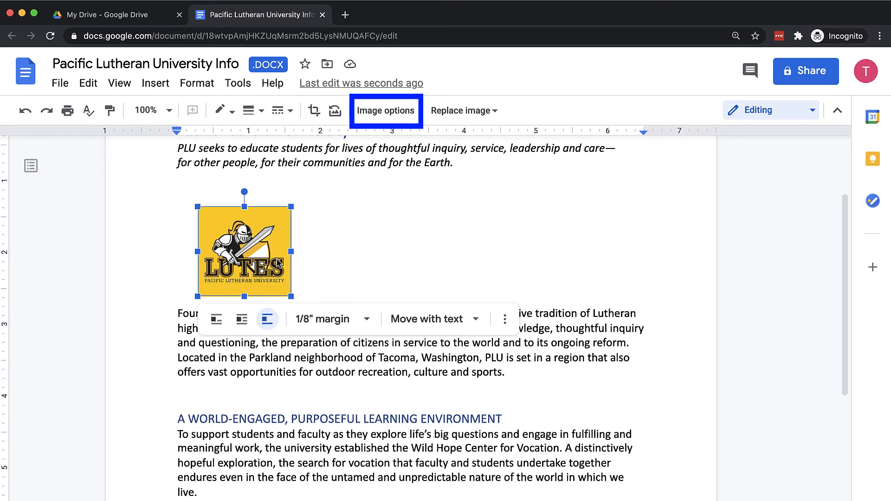
mouse_move(387, 111)
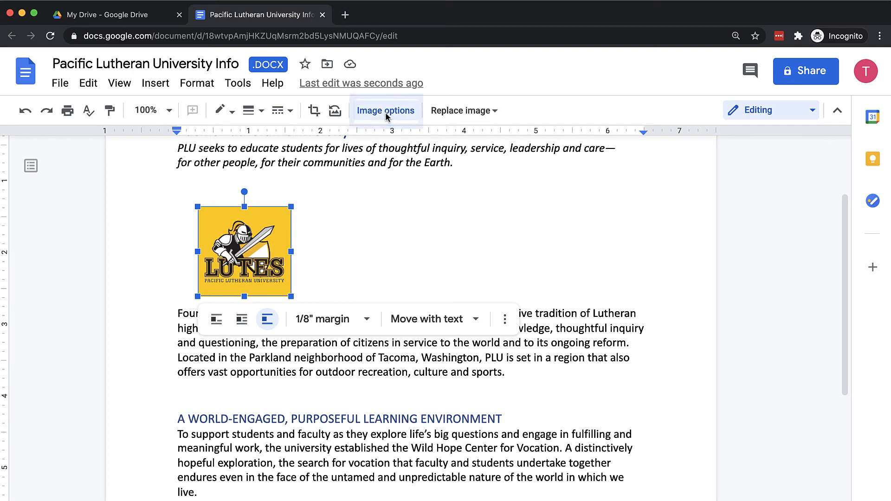
Step: Open Image options for the Lutes logo, then delete the logo
left_click(385, 110)
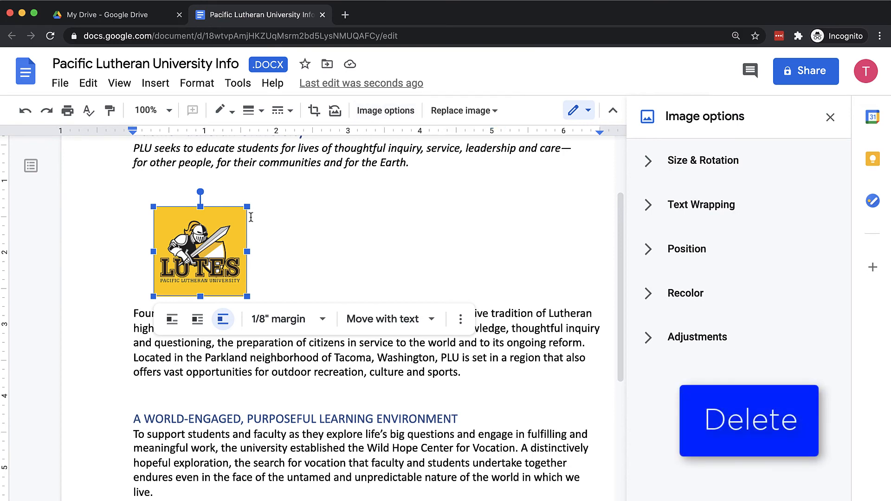
left_click(748, 420)
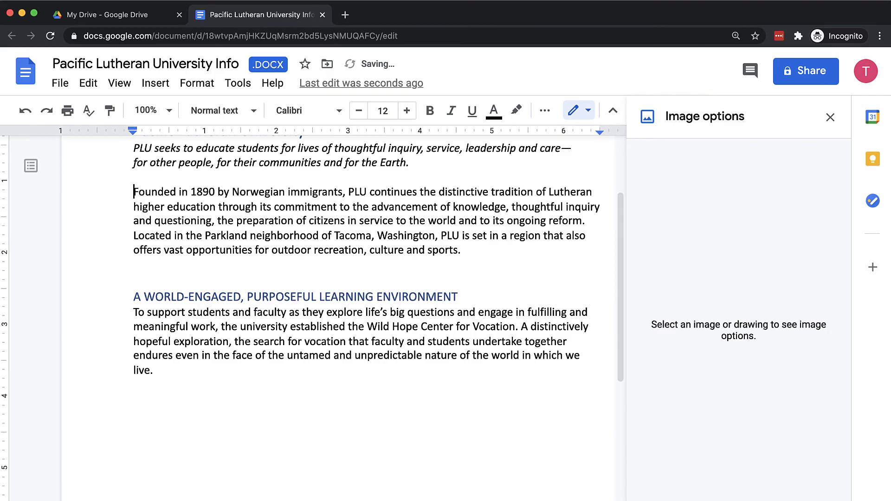